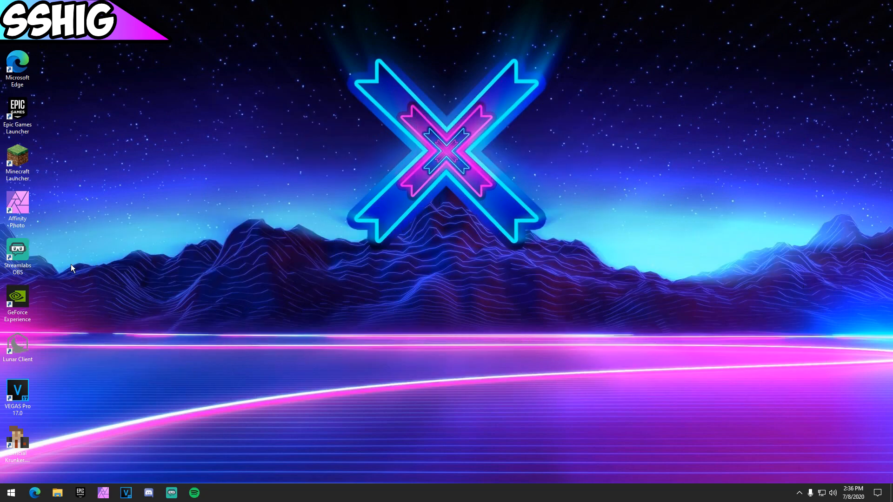
# Run the Streamlabs OBS desktop shortcut as administrator and approve the UAC prompt.
pyautogui.rightClick(17, 254)
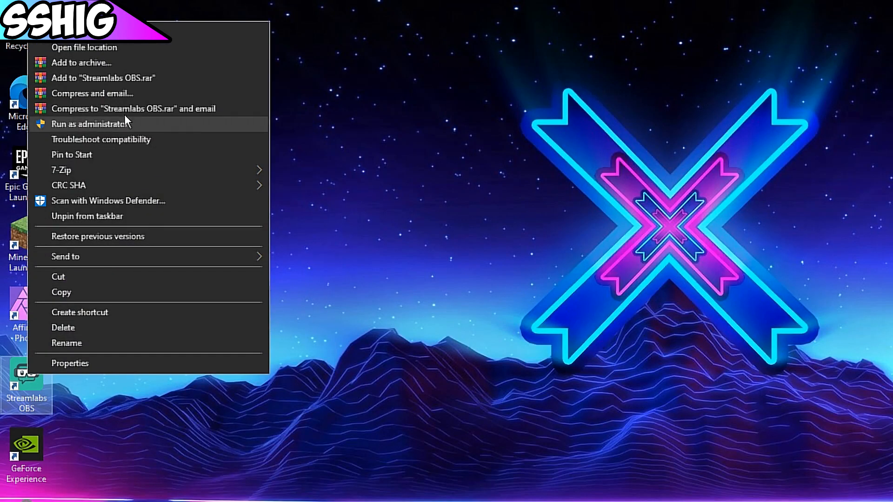
pyautogui.click(90, 124)
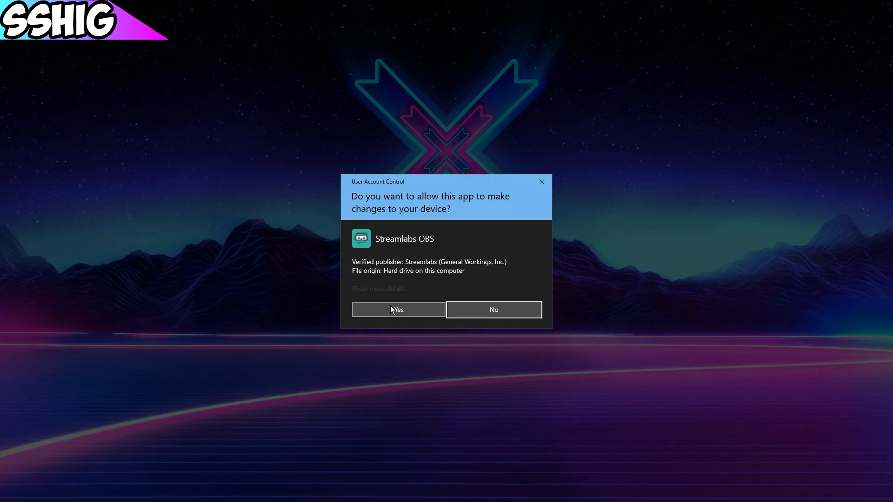
pyautogui.click(398, 309)
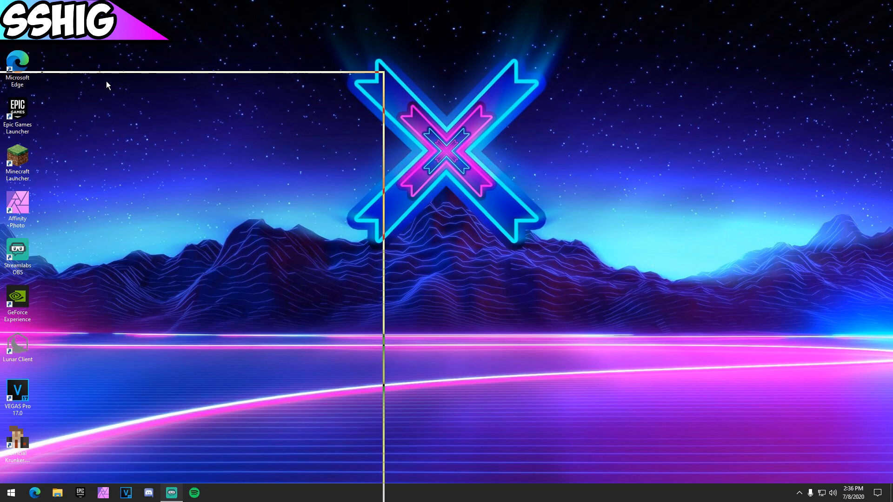
# Open Settings and show the Output section with the advanced streaming encoder options.
pyautogui.click(171, 492)
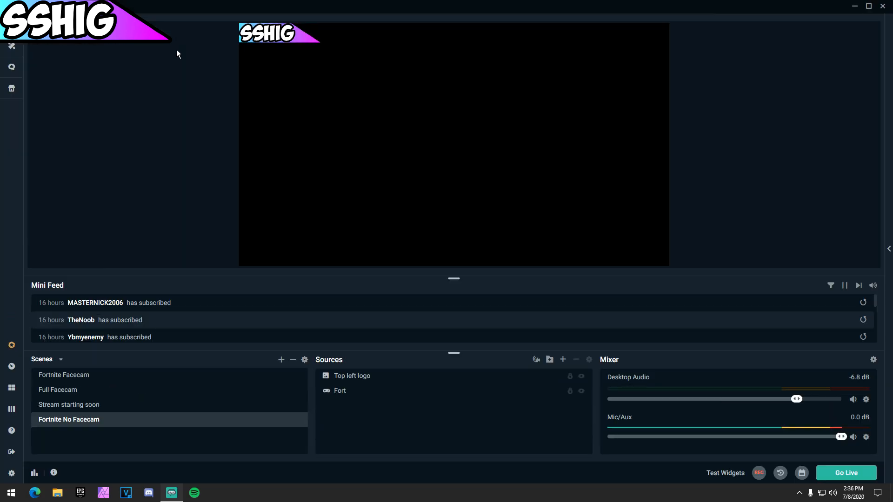
pyautogui.click(11, 473)
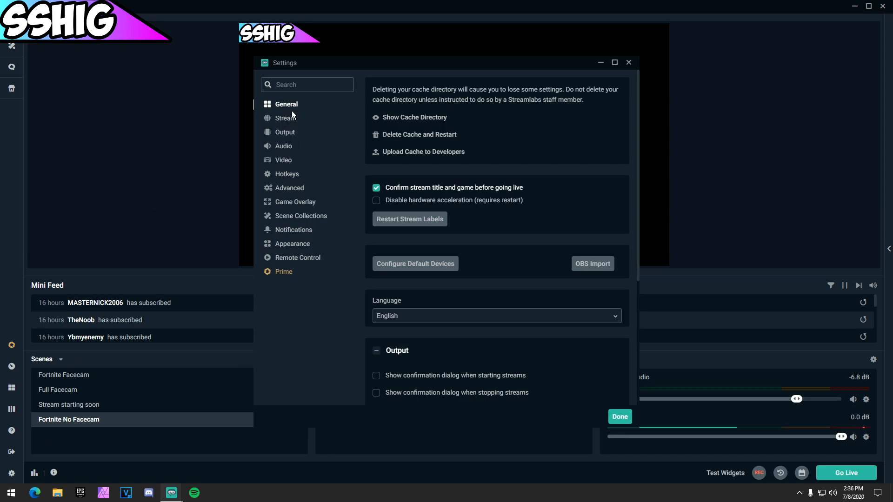
pyautogui.click(284, 131)
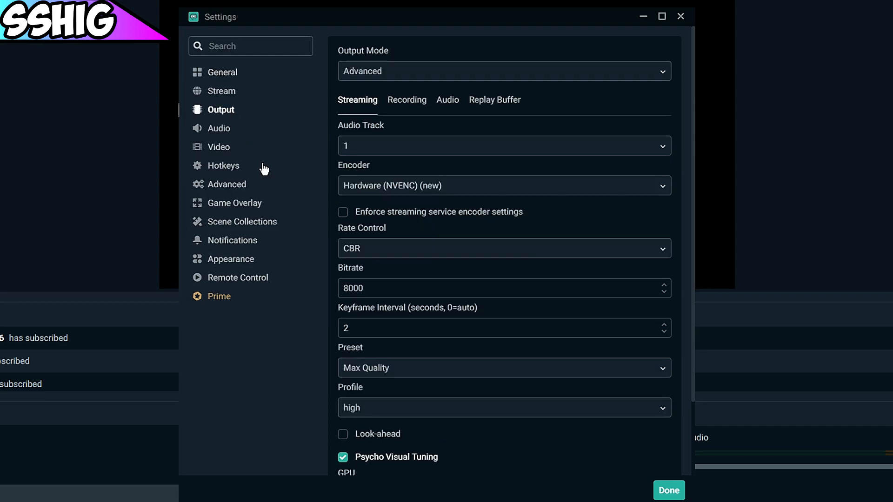
# Switch to Video settings and keep the common FPS value at 60.
pyautogui.click(218, 146)
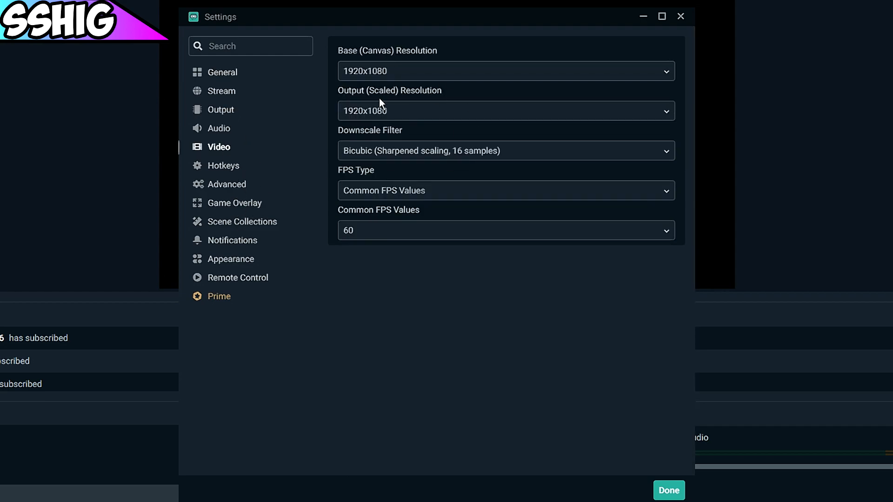
pyautogui.moveTo(335, 77)
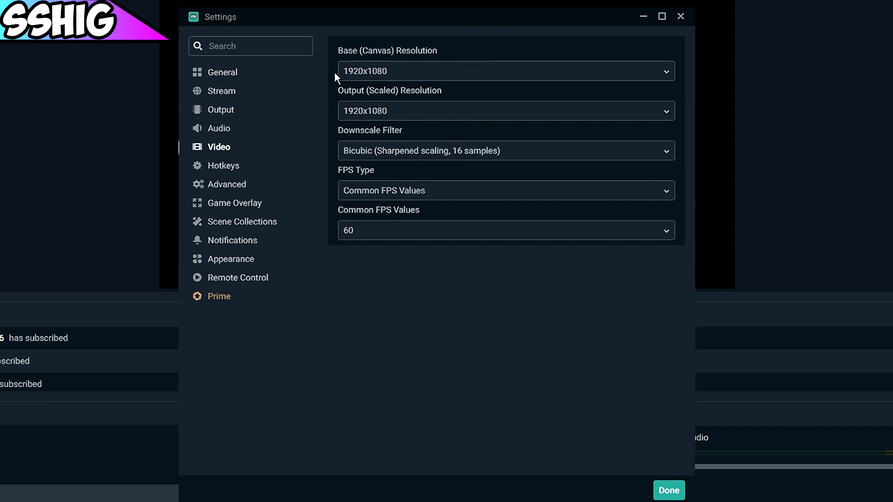
pyautogui.moveTo(476, 177)
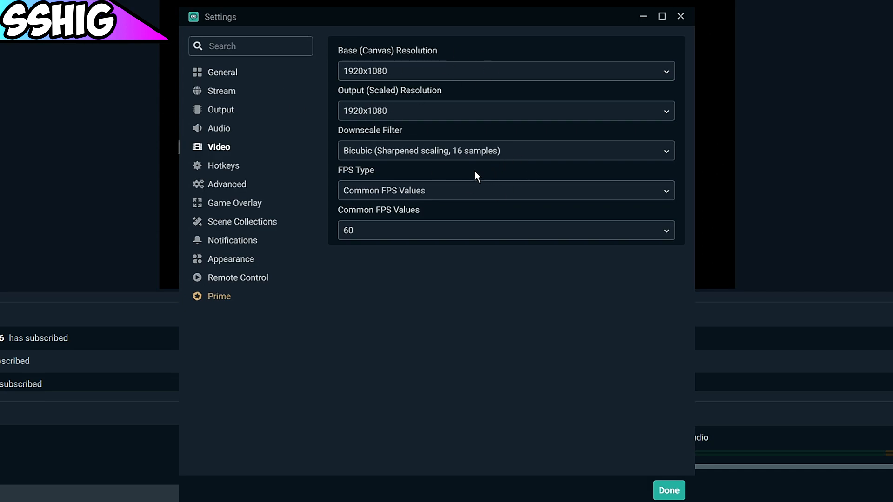
pyautogui.moveTo(405, 105)
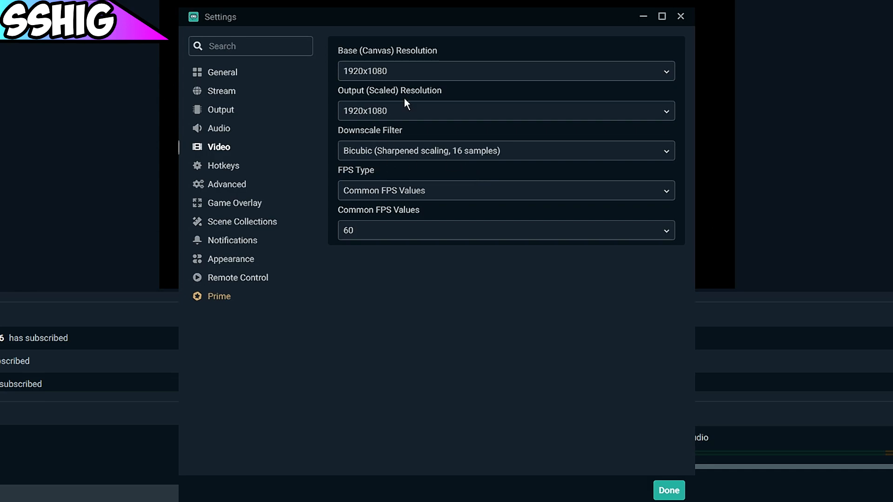
pyautogui.moveTo(379, 132)
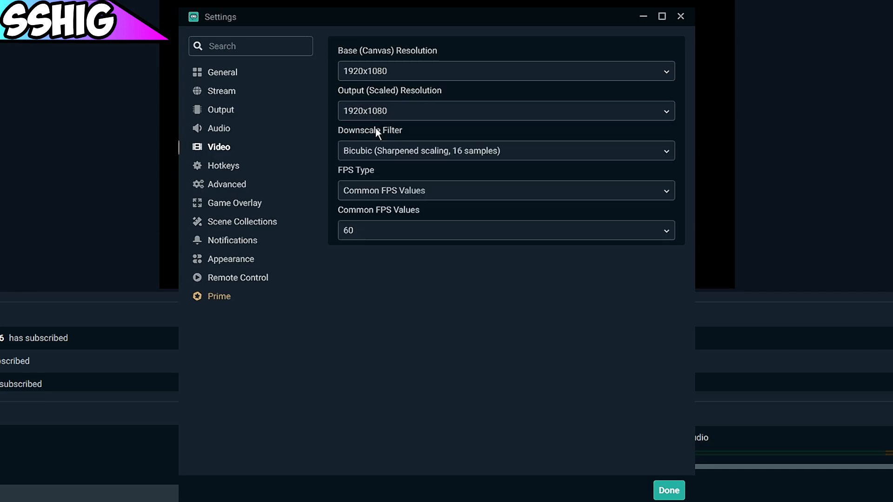
pyautogui.moveTo(397, 149)
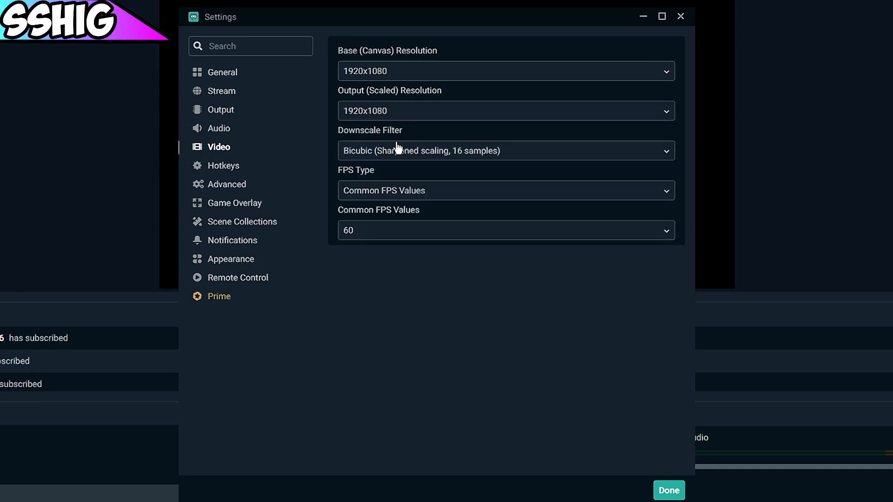
pyautogui.moveTo(419, 21)
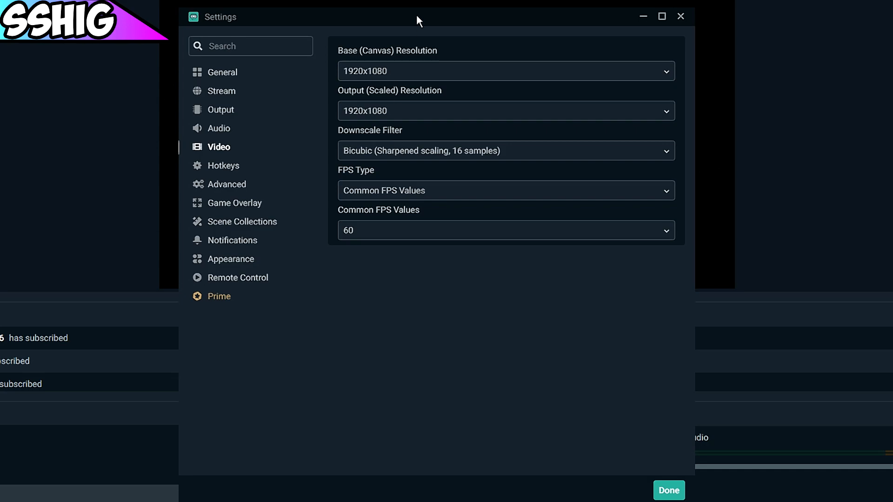
pyautogui.moveTo(369, 63)
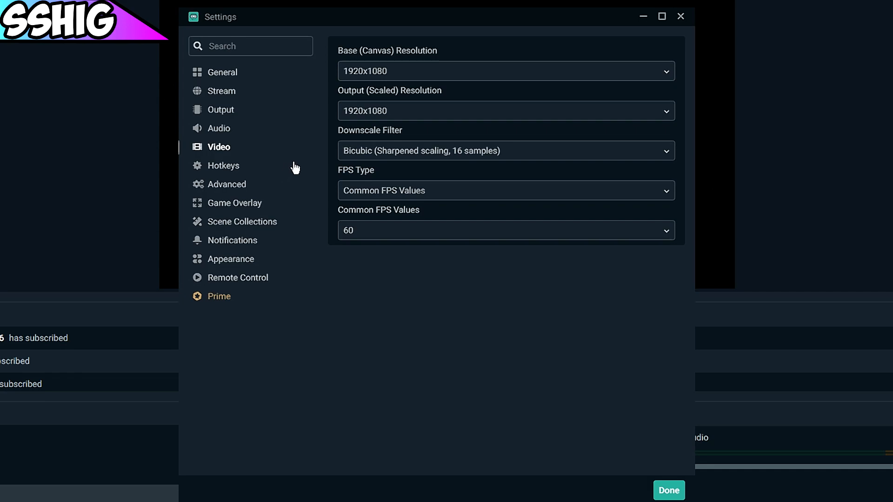
pyautogui.moveTo(343, 206)
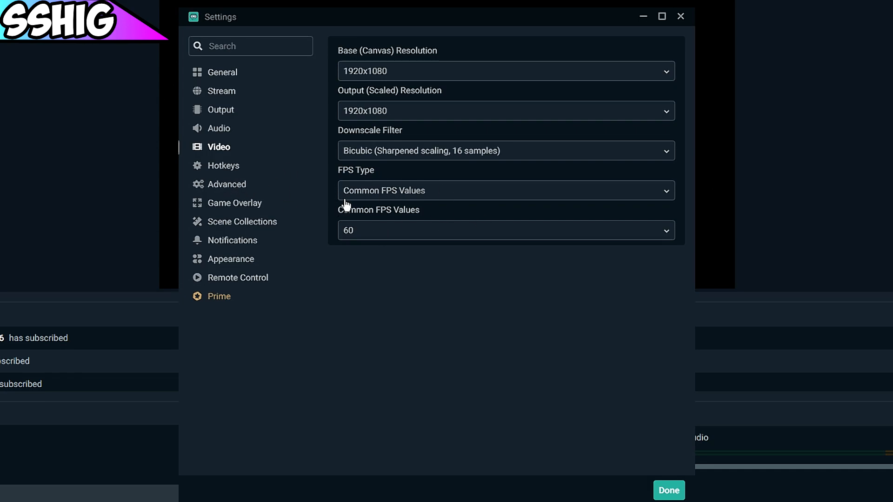
pyautogui.click(504, 230)
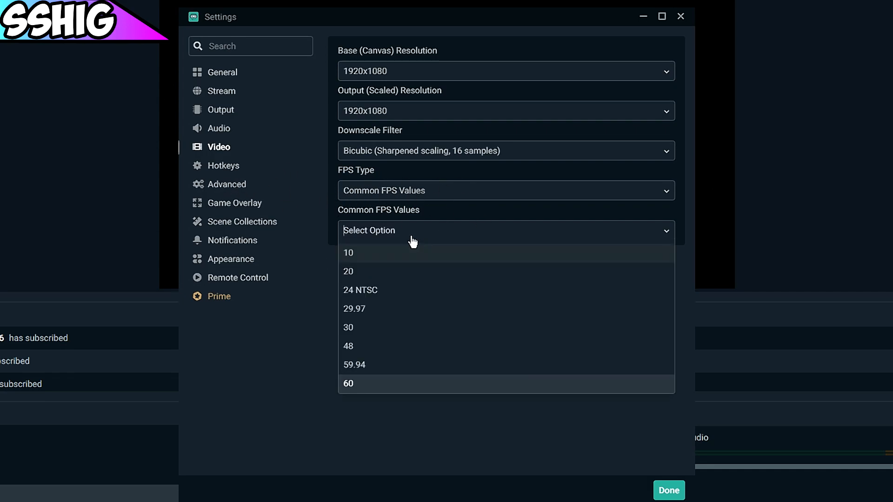
pyautogui.click(348, 383)
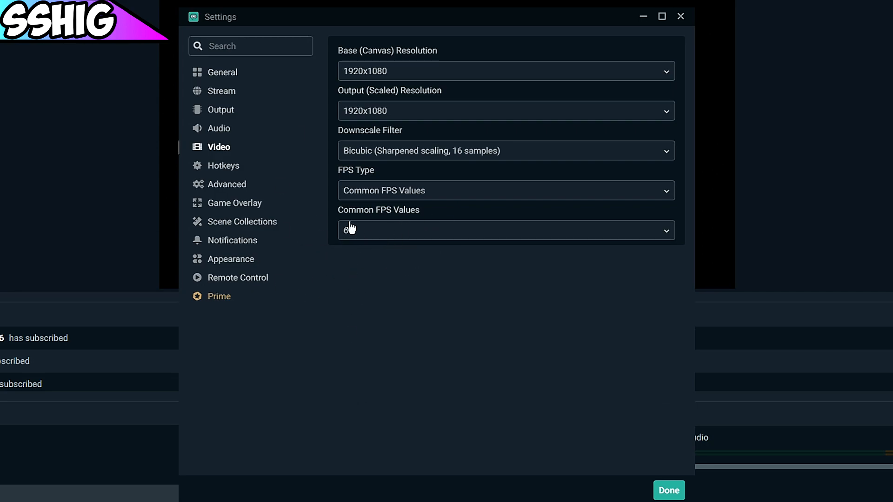
pyautogui.click(504, 230)
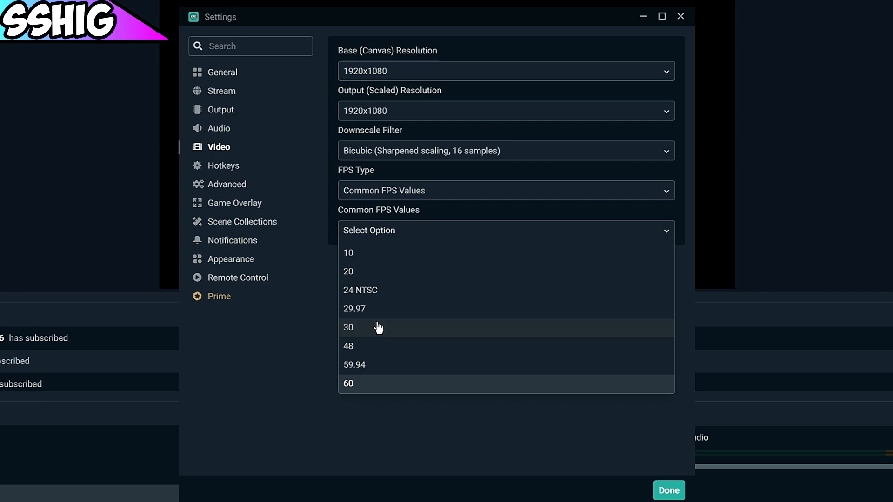
pyautogui.click(347, 384)
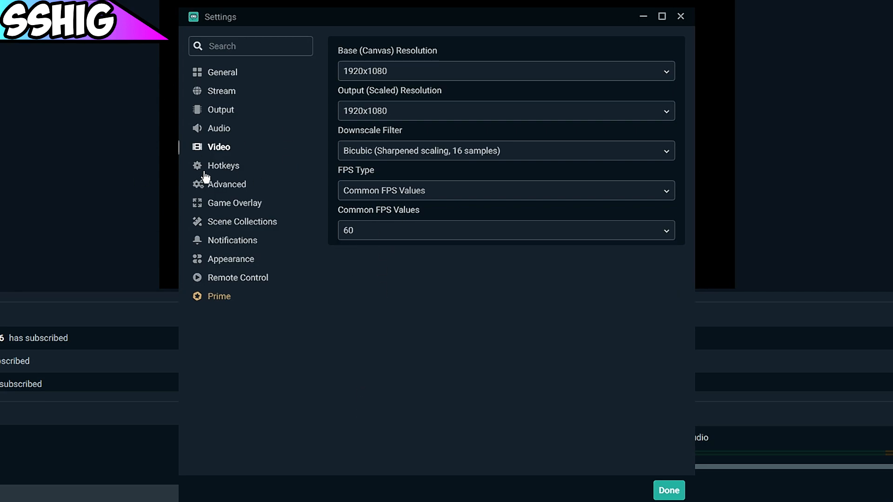
pyautogui.moveTo(223, 122)
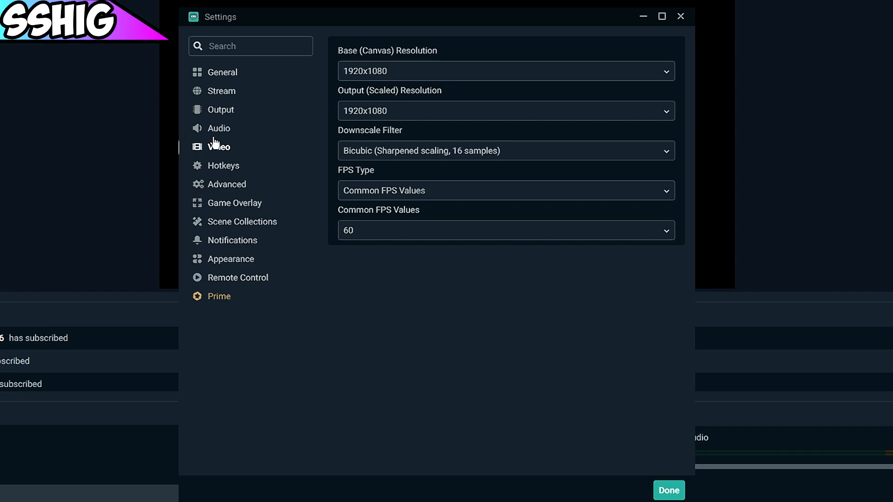
# Keep Advanced output mode, then set the streaming encoder to Hardware (NVENC) (new) with CBR.
pyautogui.click(220, 109)
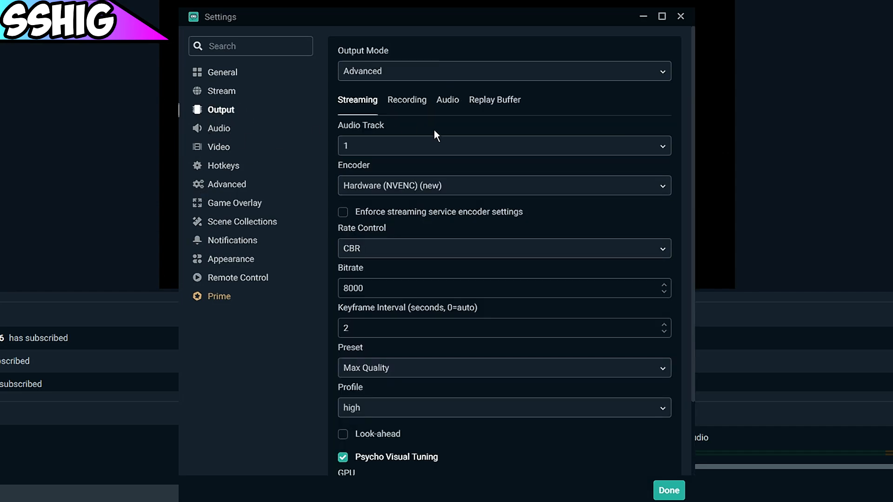
pyautogui.click(503, 71)
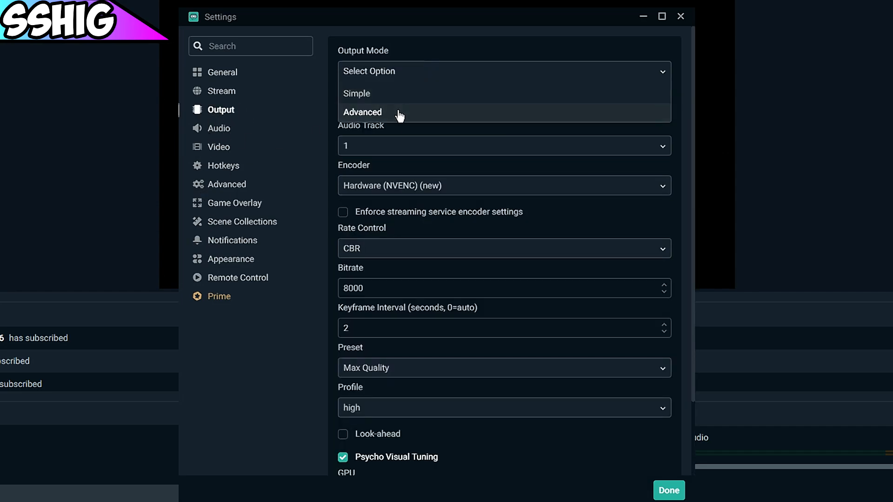
pyautogui.click(362, 112)
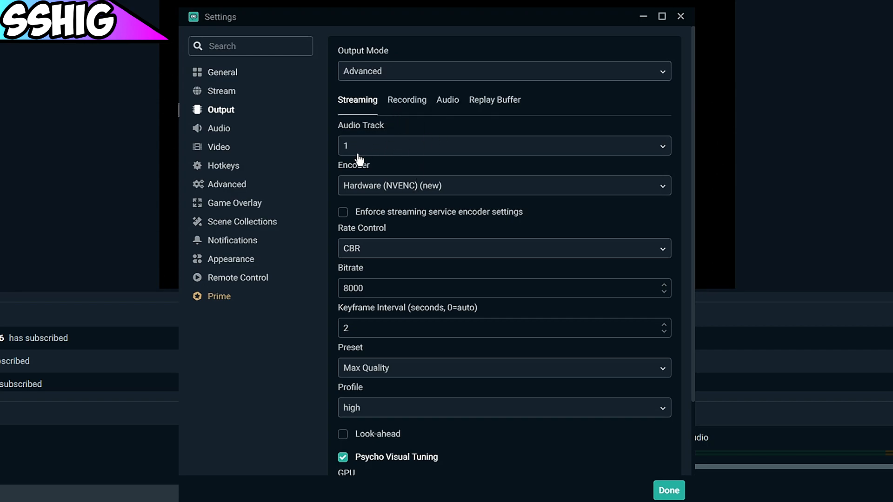
pyautogui.click(503, 185)
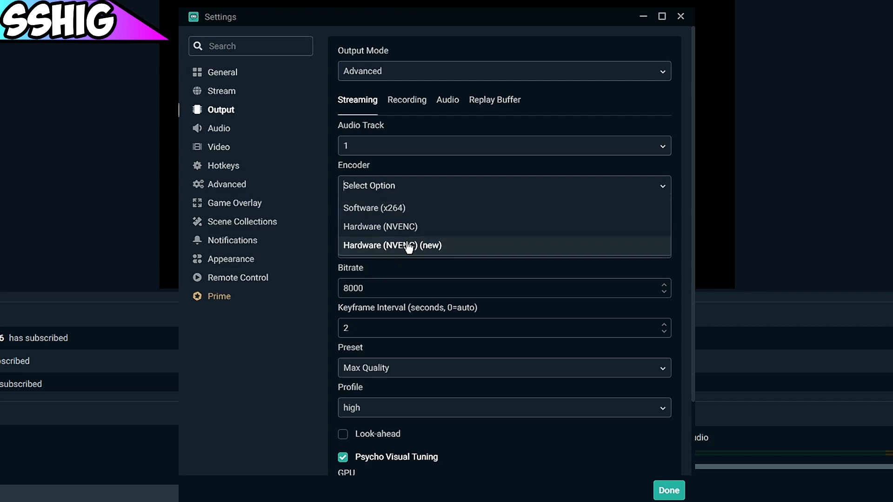
pyautogui.moveTo(370, 245)
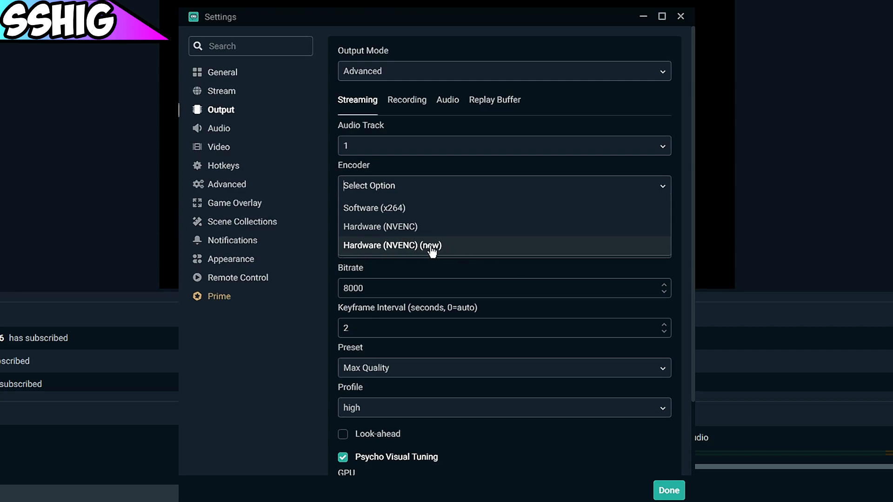
pyautogui.moveTo(428, 249)
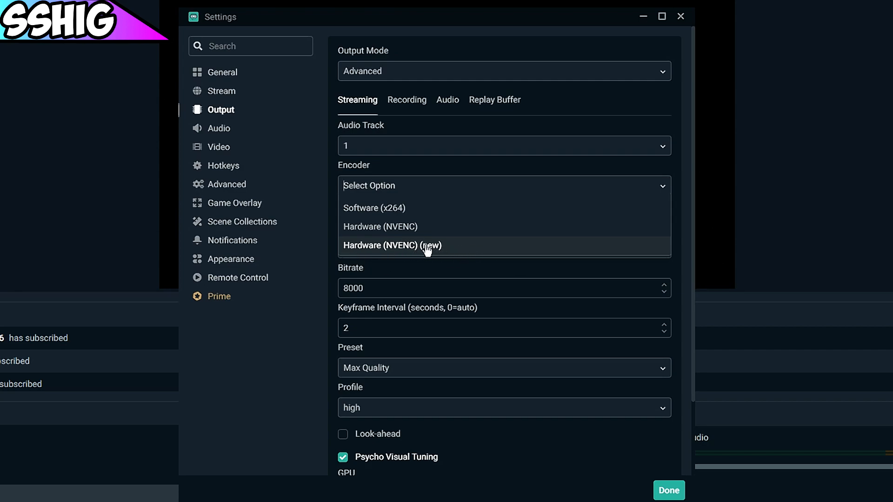
pyautogui.click(393, 246)
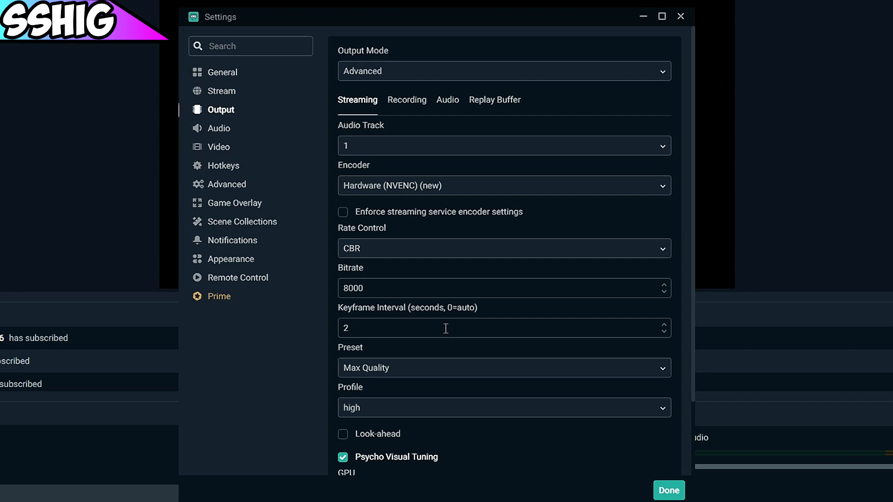
pyautogui.moveTo(432, 172)
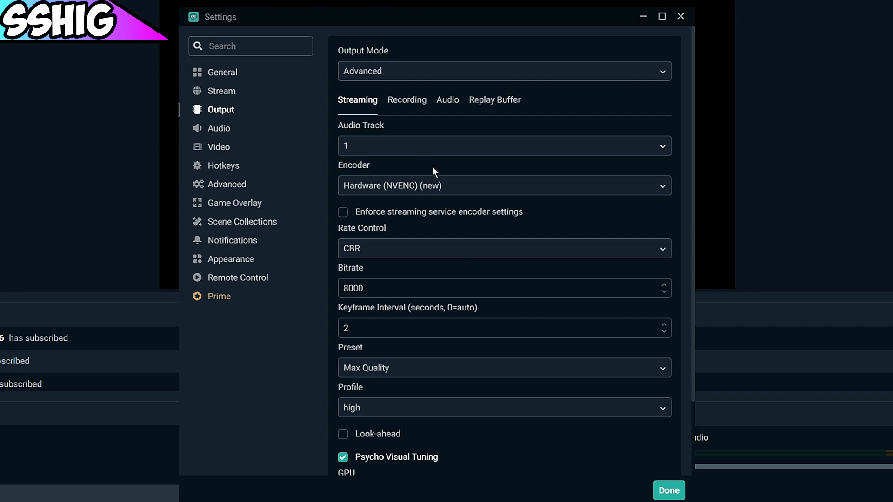
pyautogui.moveTo(443, 224)
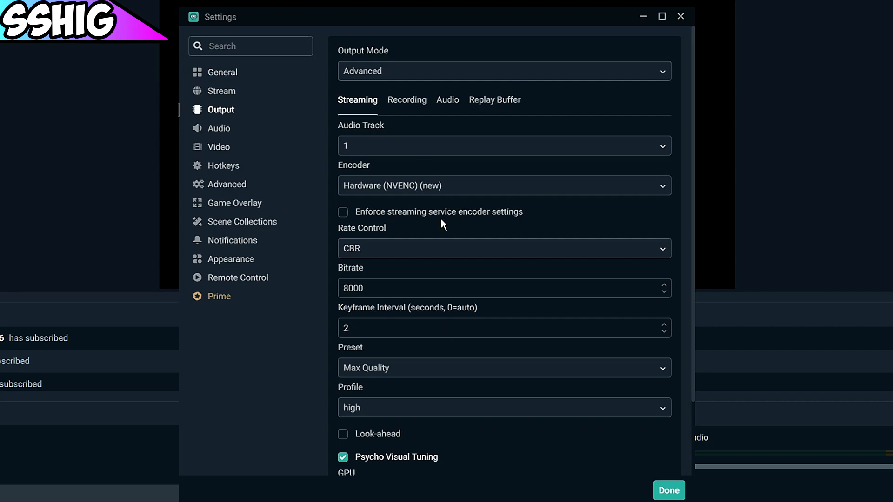
pyautogui.moveTo(353, 192)
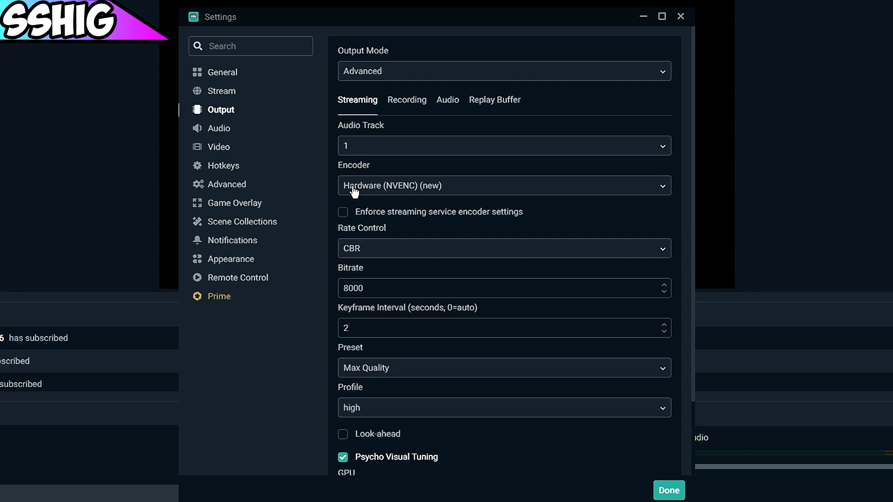
pyautogui.moveTo(412, 188)
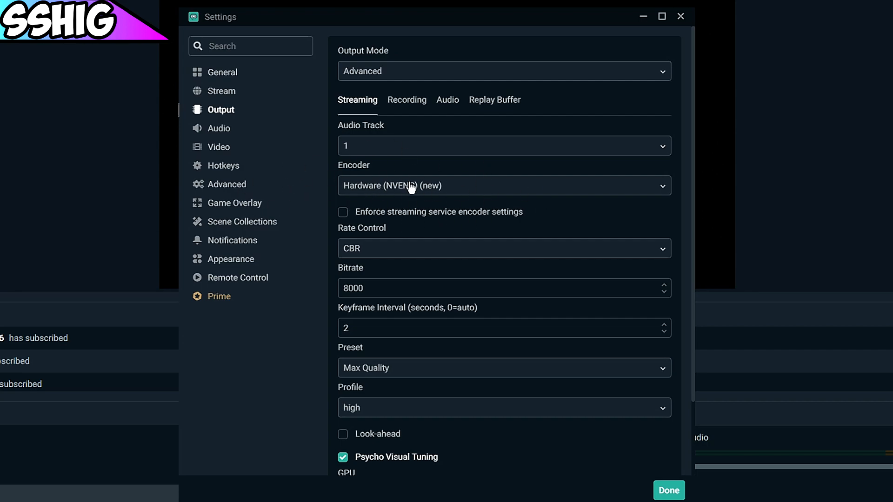
pyautogui.moveTo(435, 192)
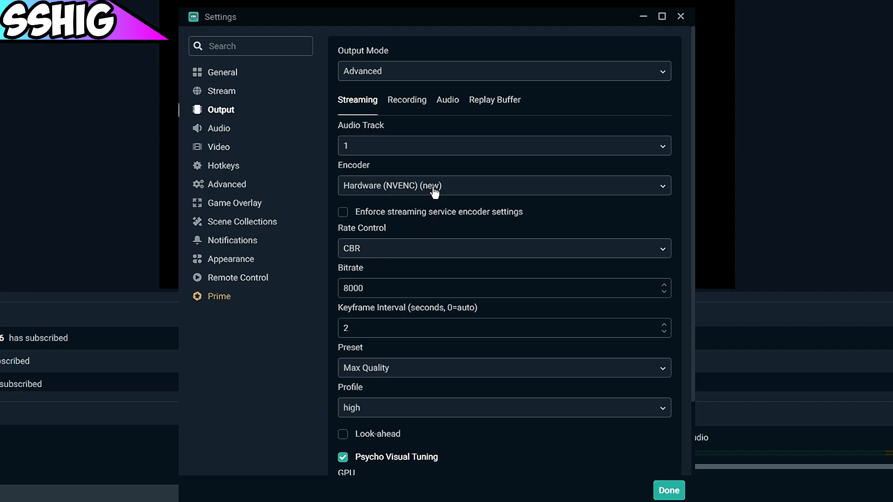
pyautogui.scroll(-3)
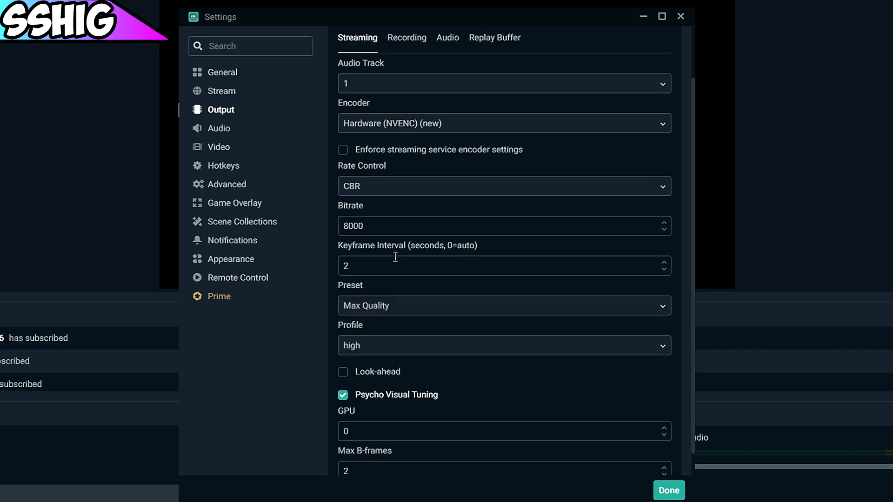
pyautogui.moveTo(370, 187)
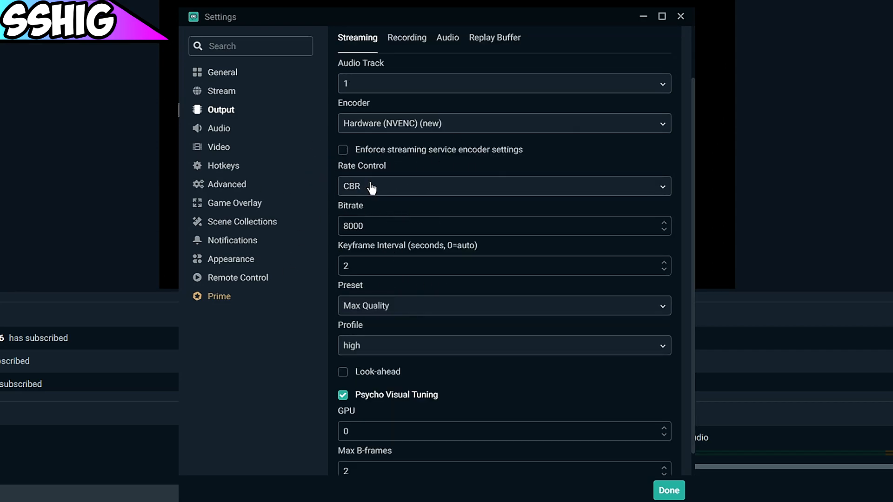
pyautogui.click(503, 186)
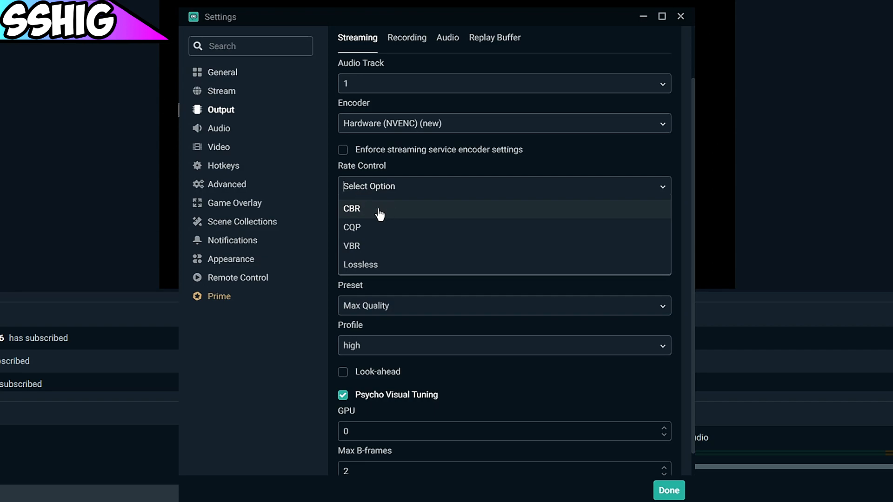
pyautogui.click(351, 208)
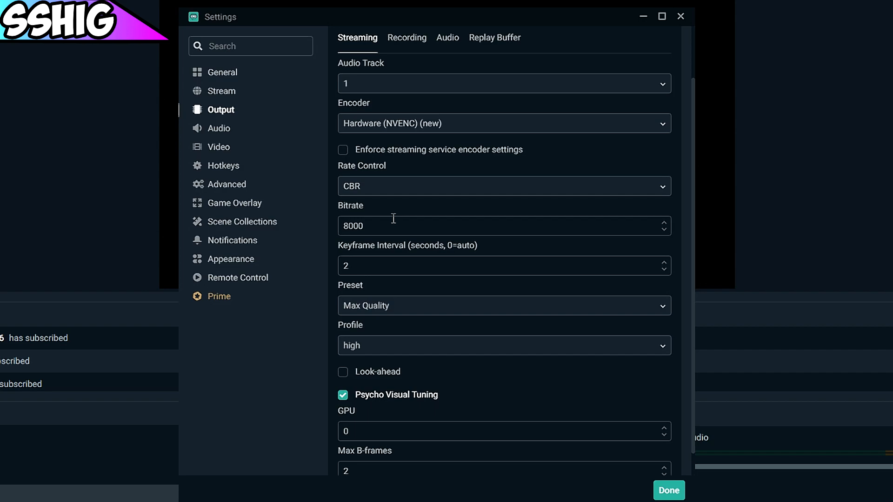
pyautogui.moveTo(415, 234)
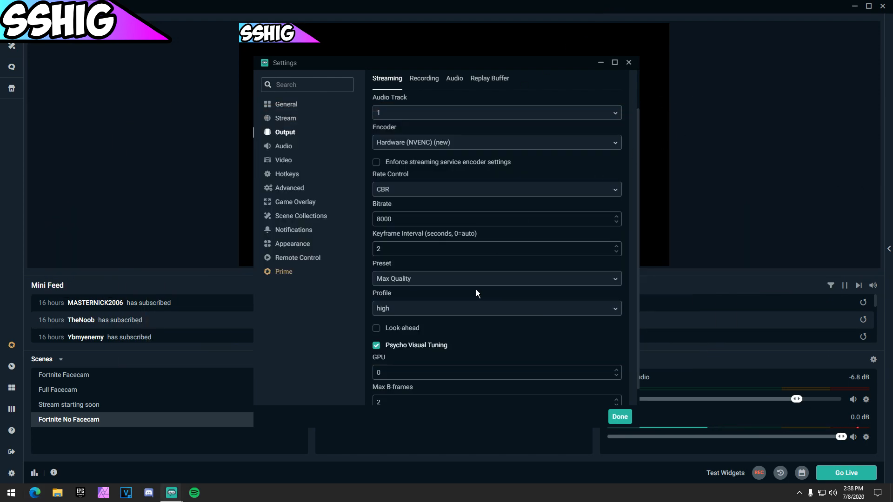
pyautogui.moveTo(470, 286)
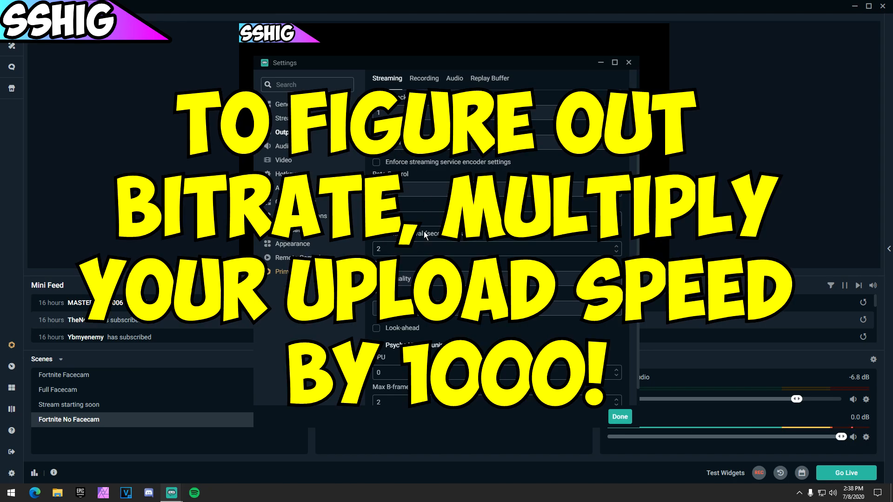
pyautogui.moveTo(419, 237)
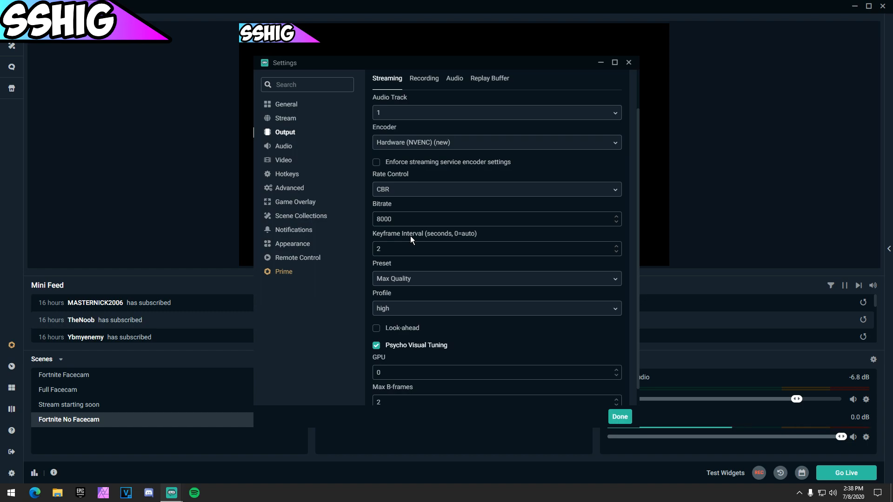
pyautogui.click(433, 219)
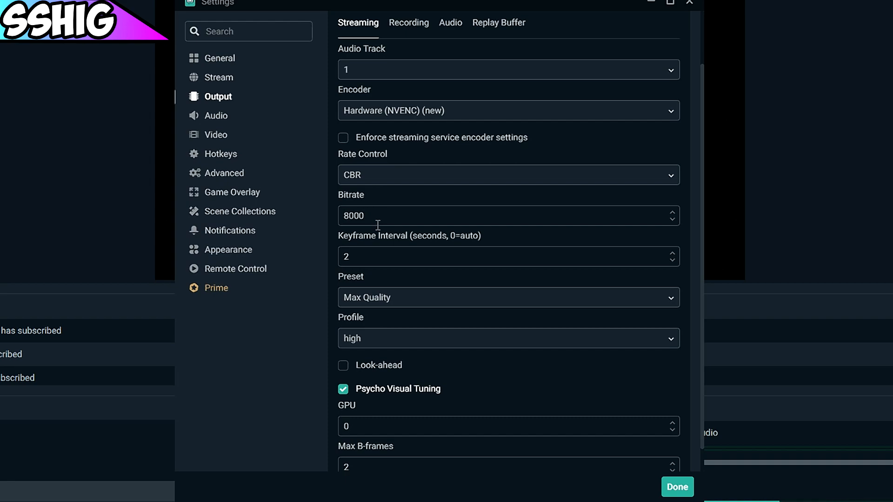
pyautogui.moveTo(304, 253)
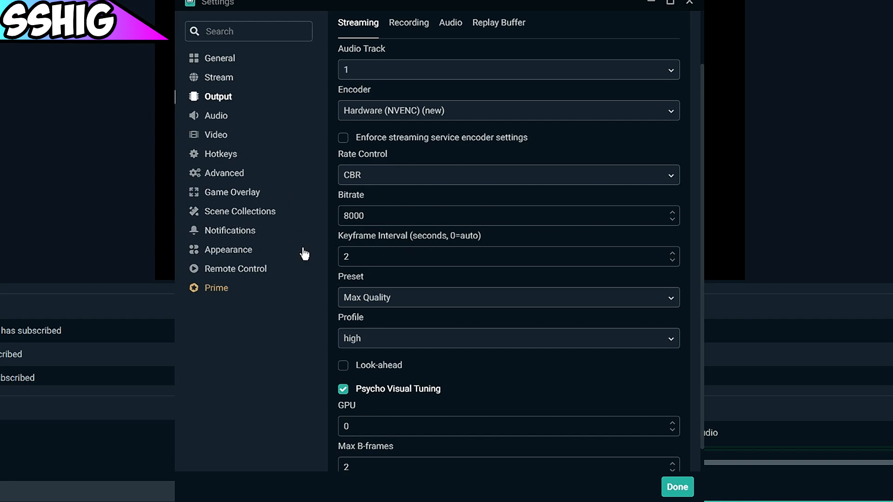
pyautogui.moveTo(329, 209)
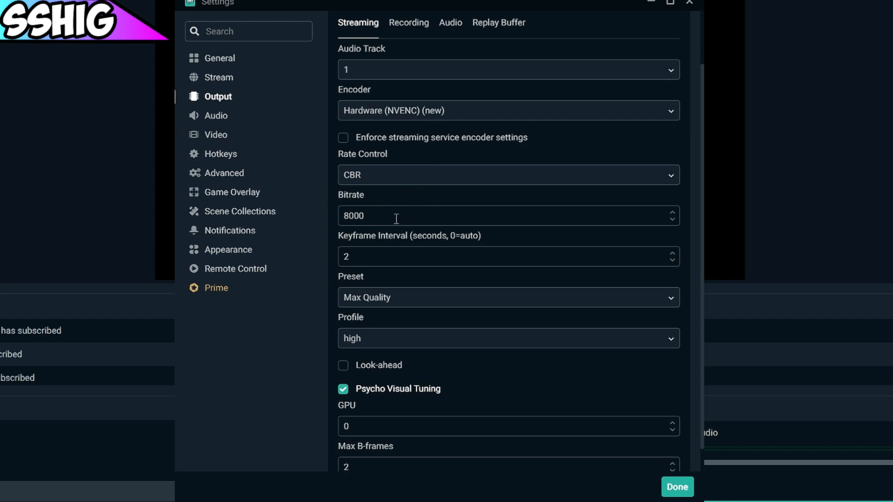
pyautogui.moveTo(392, 215)
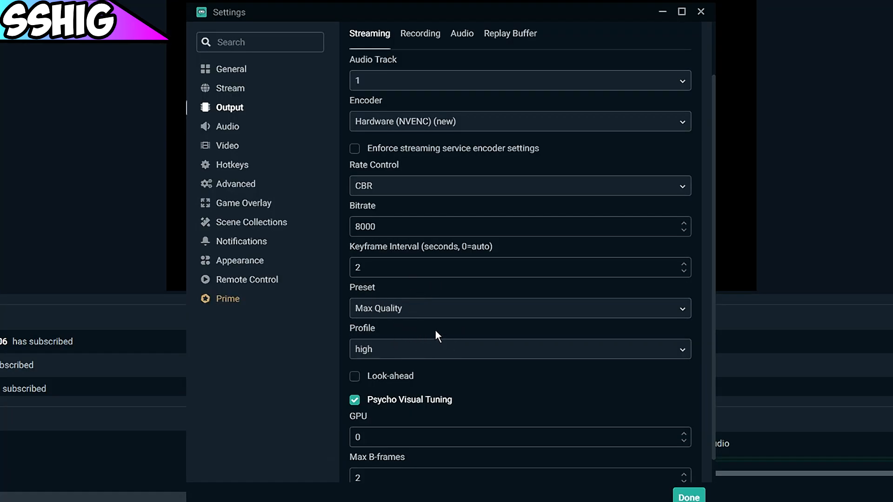
pyautogui.moveTo(386, 353)
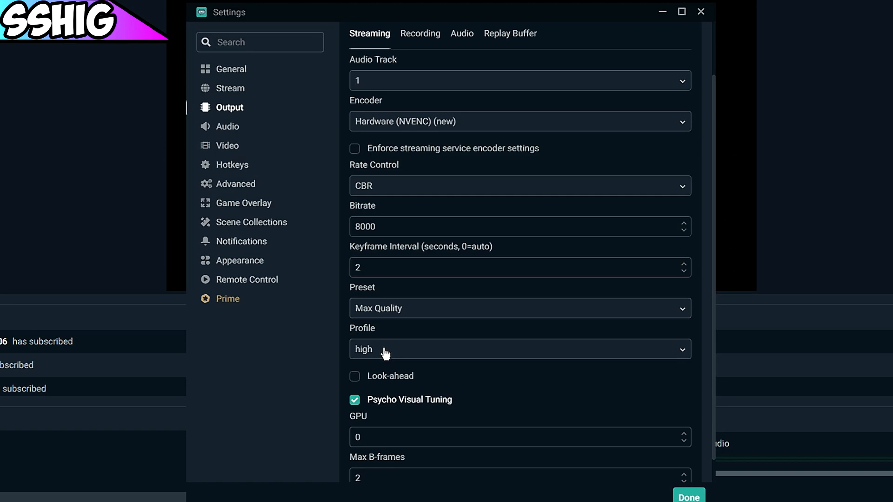
# Scroll through the Streaming values, then switch to the Recording tab.
pyautogui.scroll(-3)
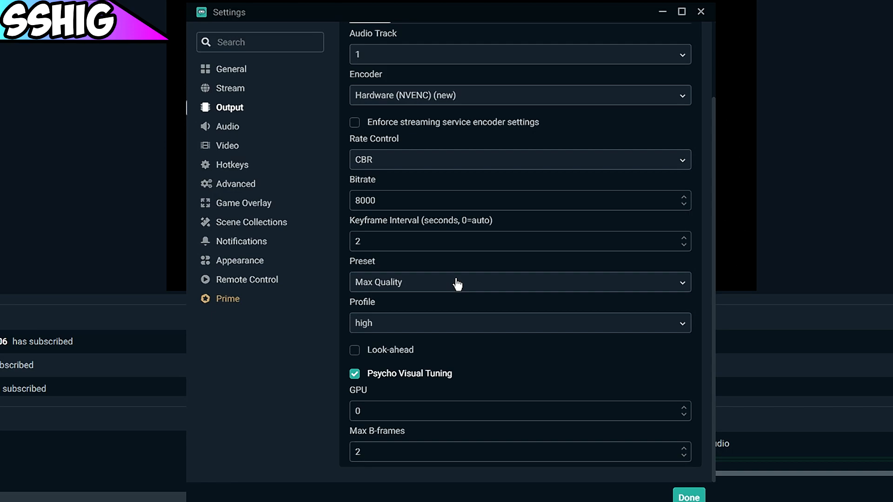
pyautogui.moveTo(395, 460)
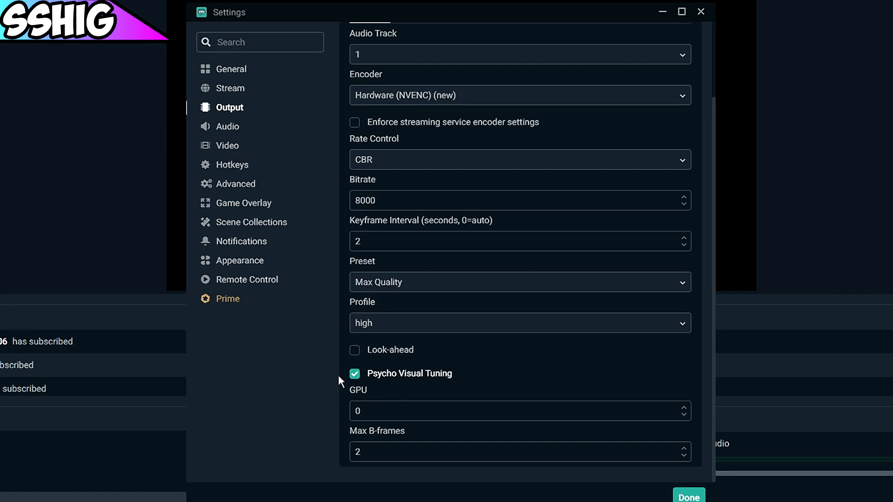
pyautogui.moveTo(388, 398)
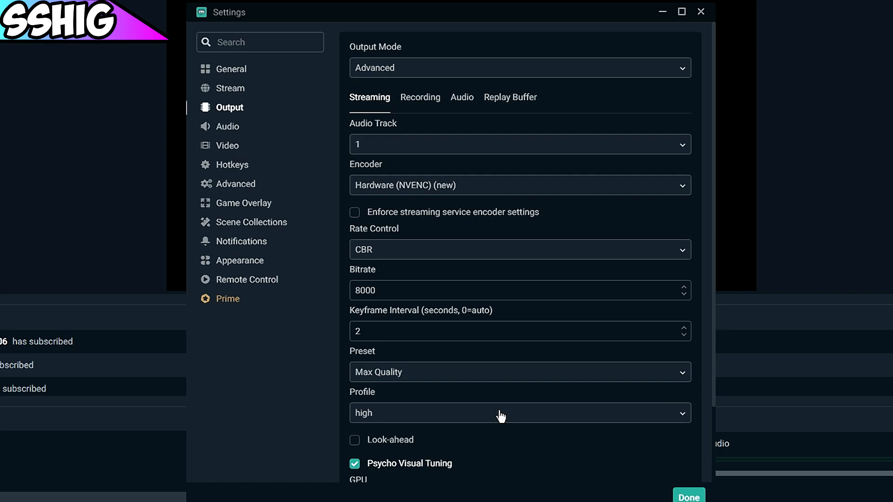
pyautogui.moveTo(424, 330)
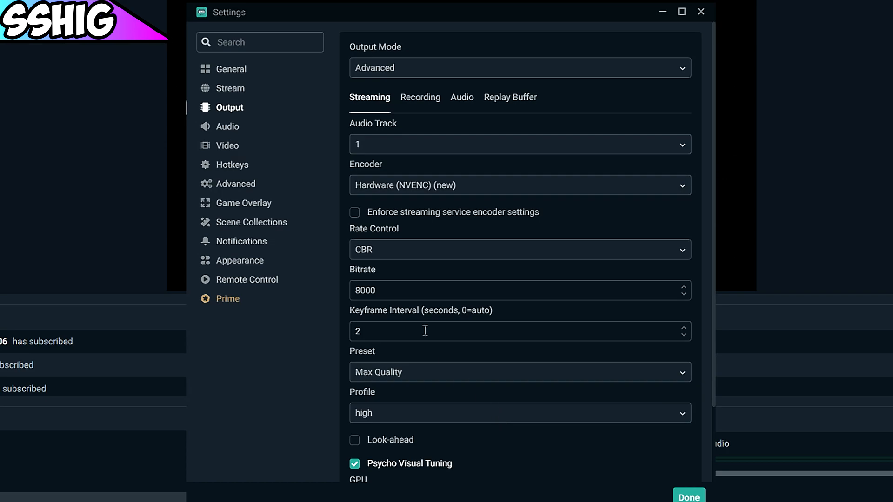
pyautogui.click(419, 97)
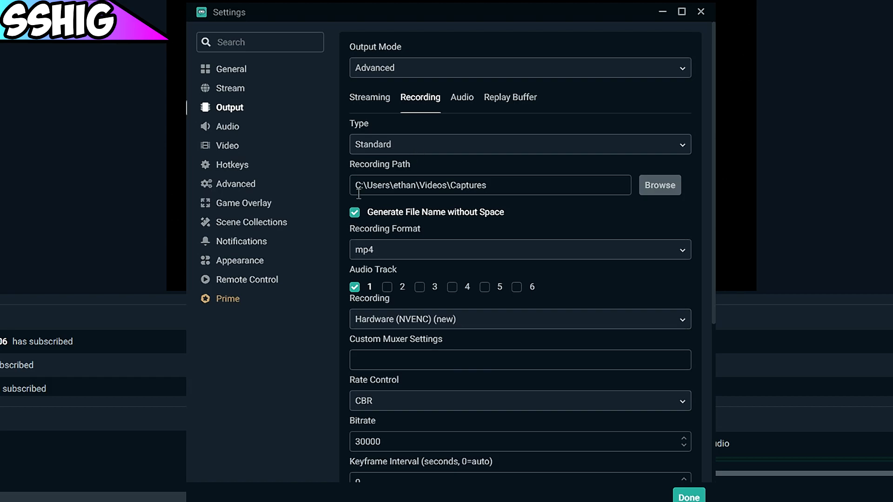
pyautogui.moveTo(519, 213)
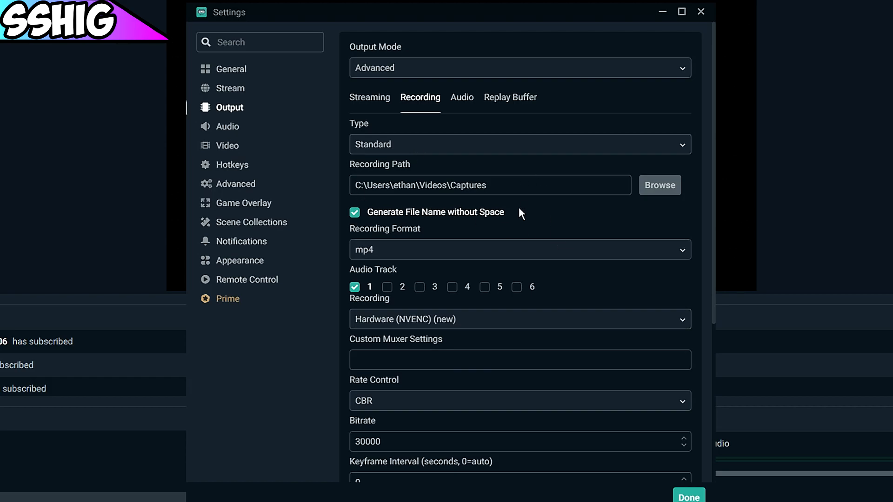
pyautogui.scroll(-3)
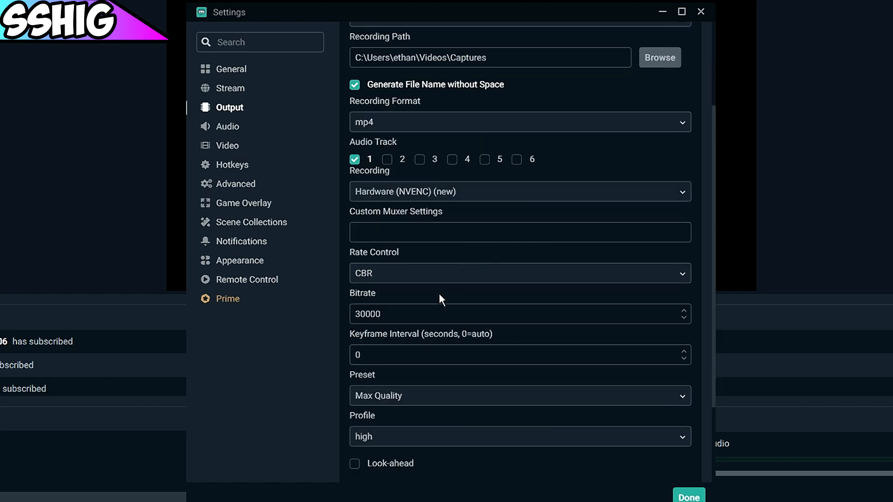
pyautogui.scroll(-3)
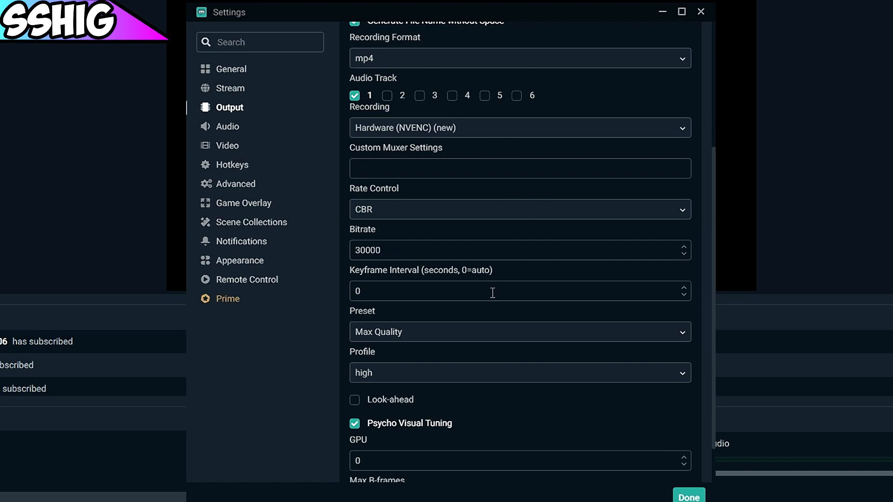
pyautogui.moveTo(378, 274)
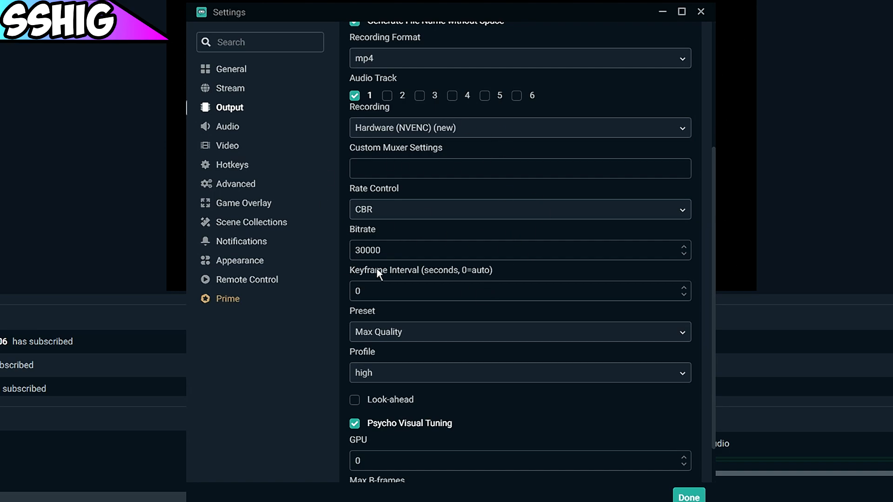
pyautogui.moveTo(375, 237)
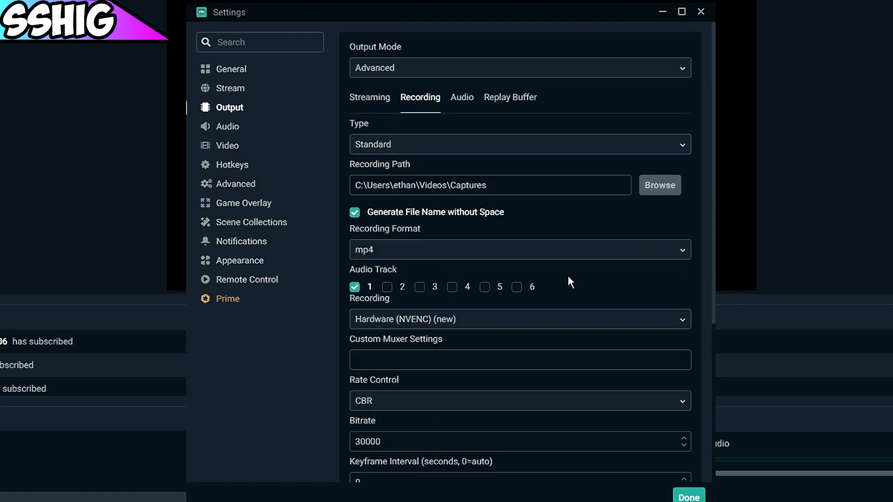
pyautogui.moveTo(427, 252)
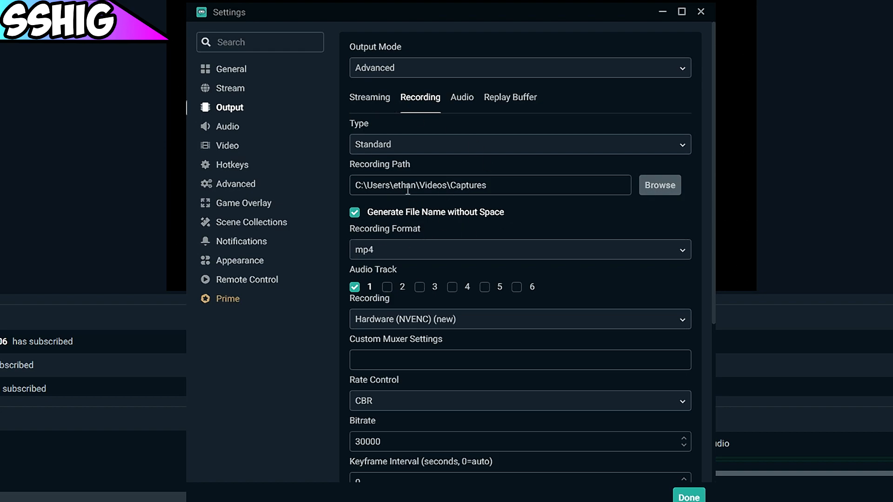
pyautogui.moveTo(340, 268)
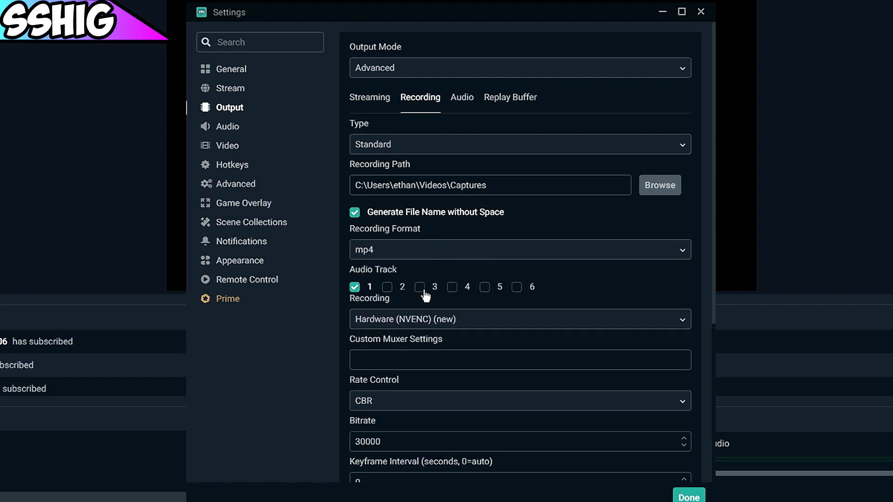
pyautogui.scroll(-3)
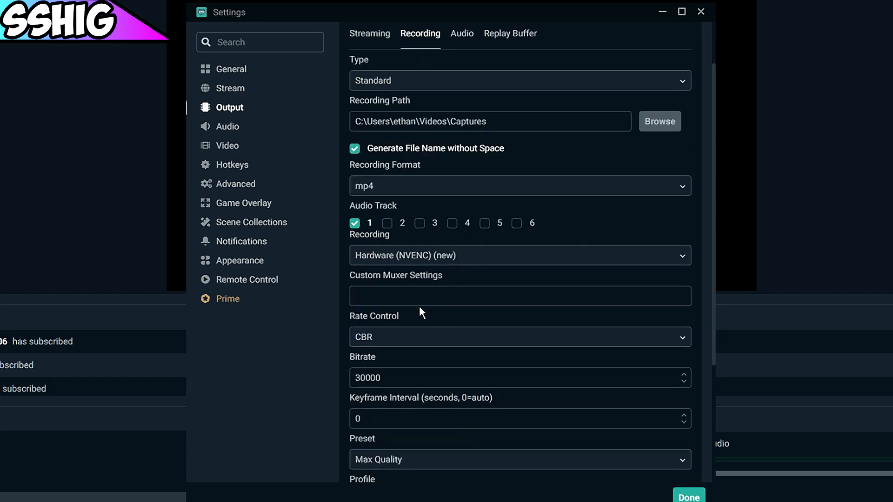
pyautogui.moveTo(388, 261)
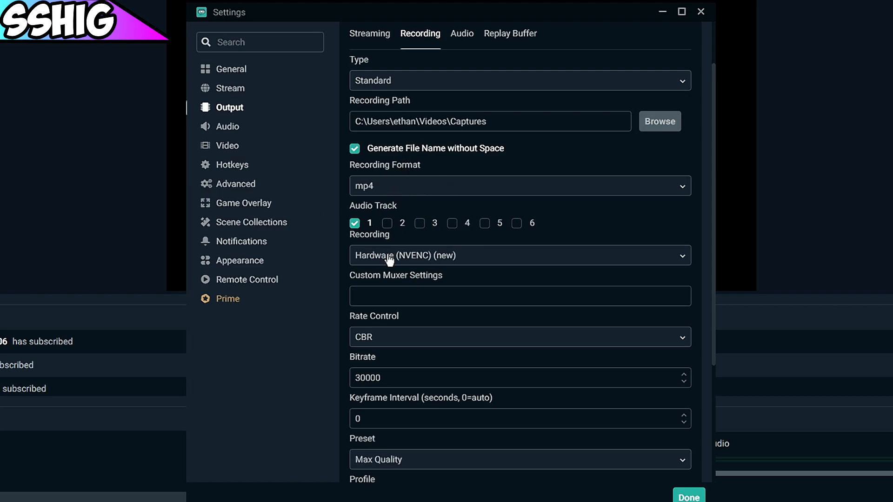
# Review the remaining Recording options (Psycho Visual Tuning on, GPU 0, 2 B-frames) and close Settings.
pyautogui.scroll(-3)
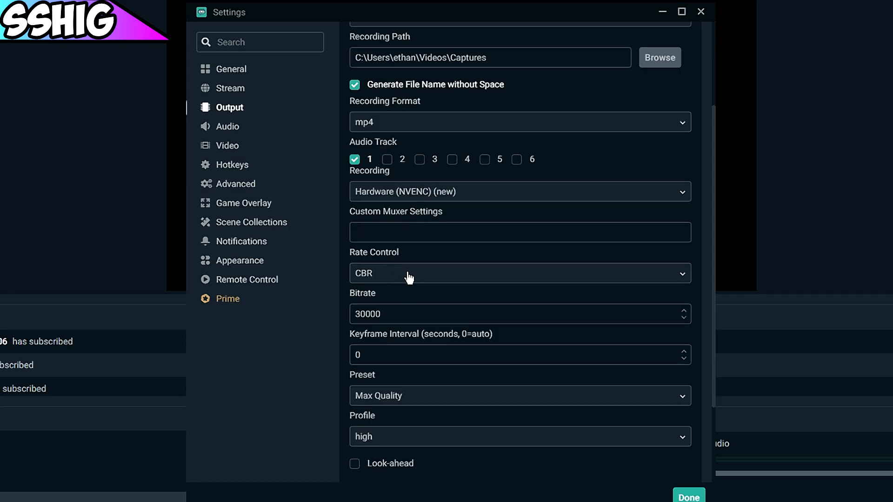
pyautogui.moveTo(383, 307)
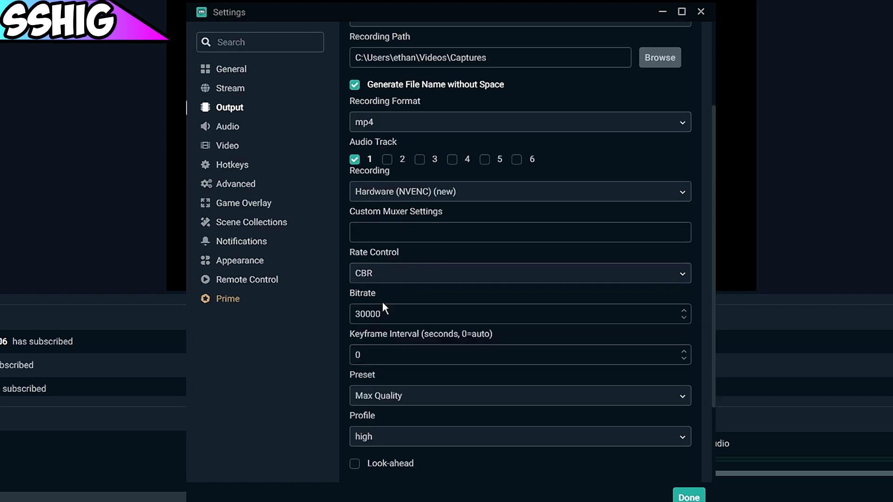
pyautogui.moveTo(413, 334)
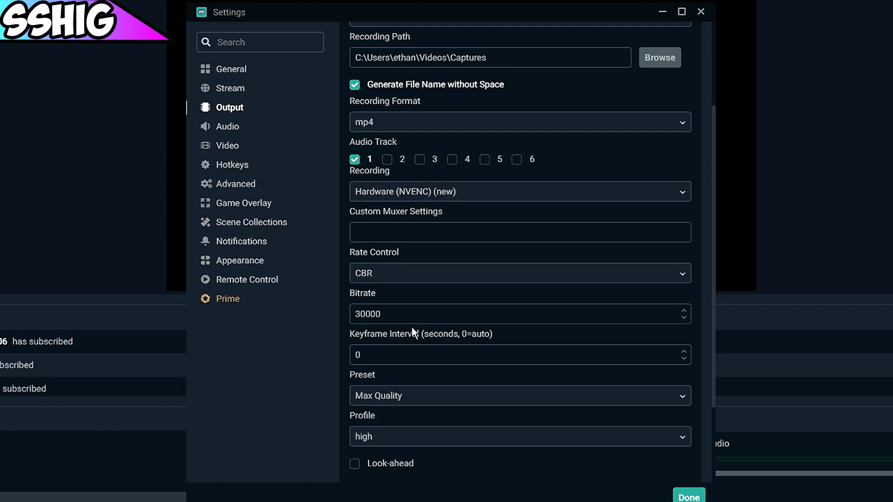
pyautogui.click(519, 231)
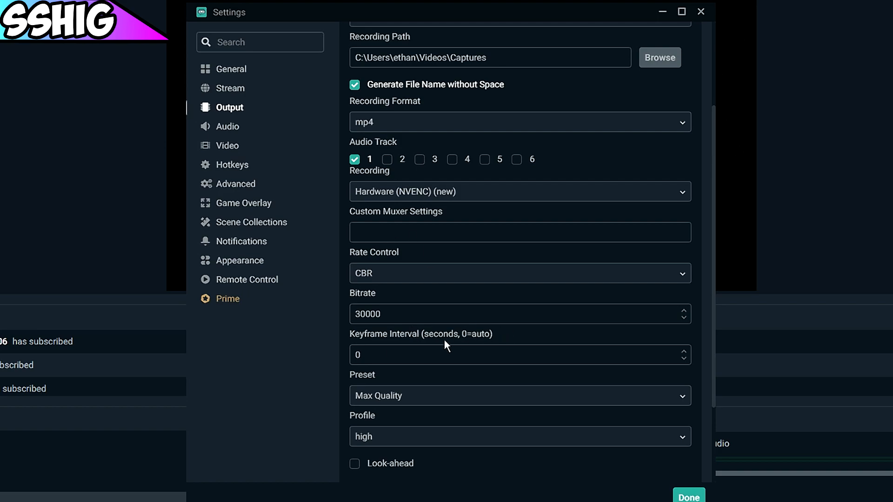
pyautogui.moveTo(437, 294)
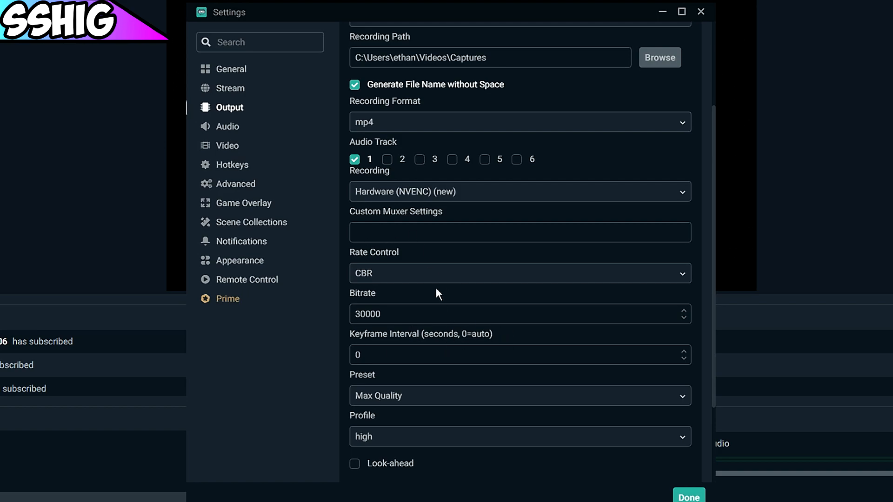
pyautogui.scroll(-3)
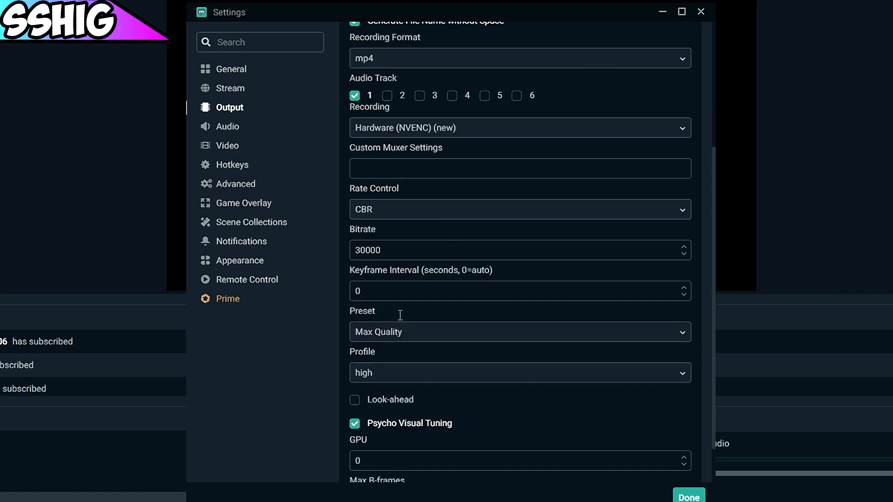
pyautogui.moveTo(446, 281)
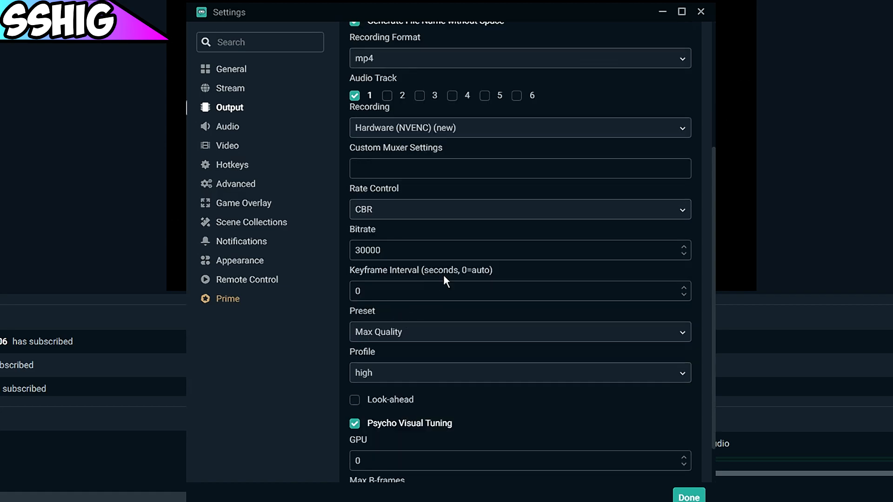
pyautogui.scroll(-3)
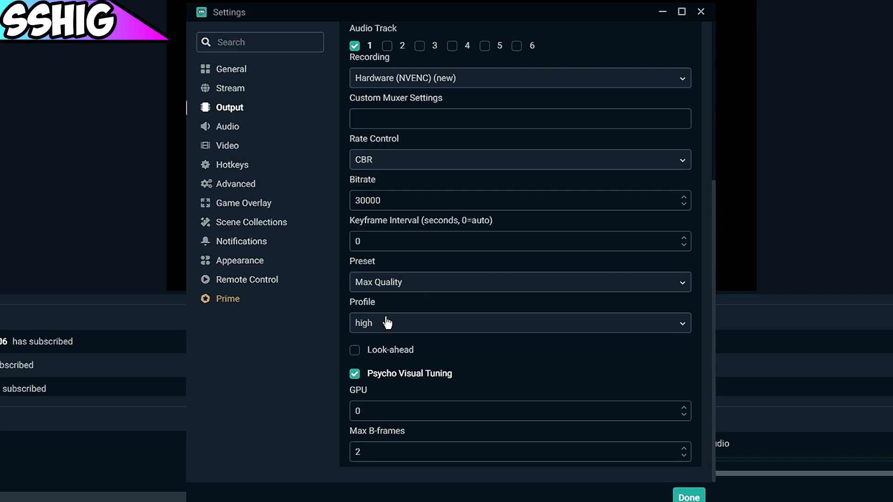
pyautogui.moveTo(396, 406)
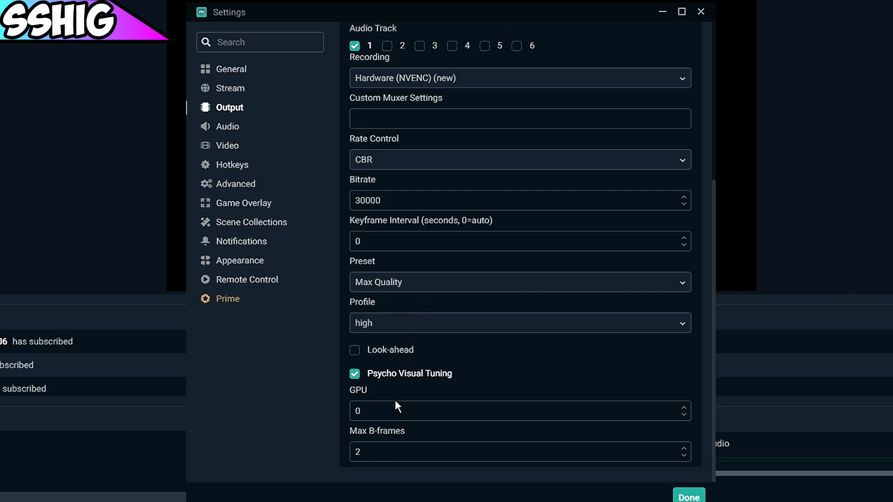
pyautogui.scroll(3)
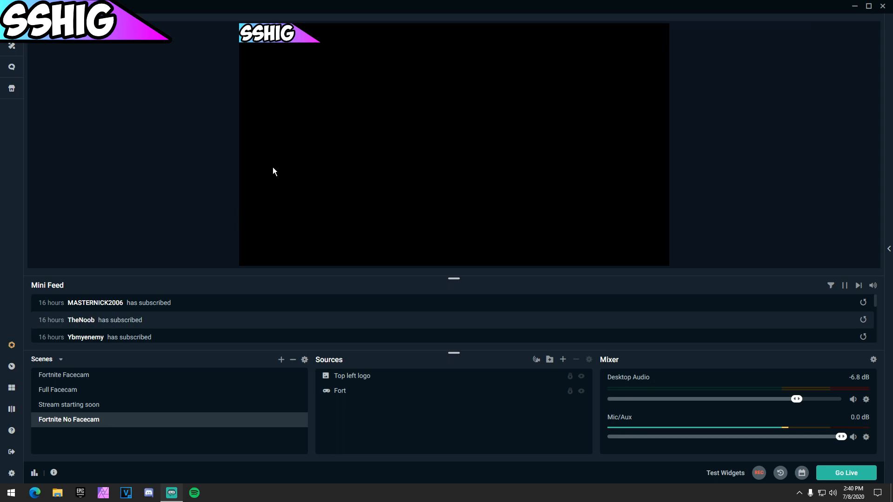
pyautogui.moveTo(383, 302)
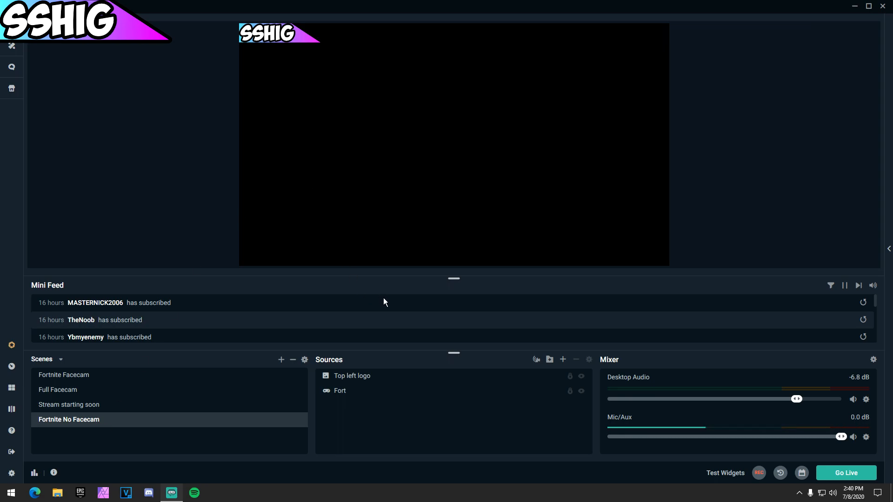